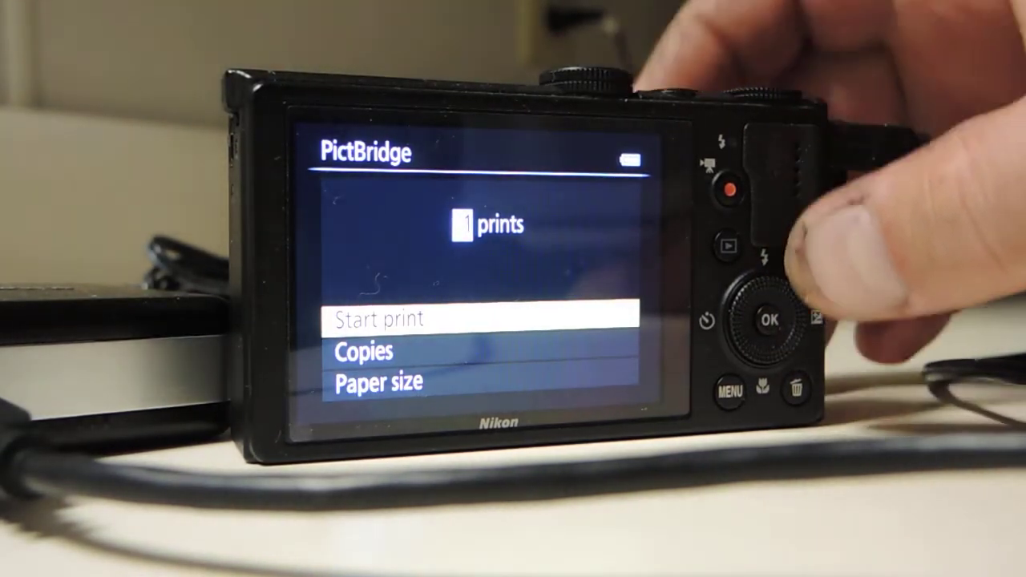
- Start printing one copy of the photo so the camera shows Printing 000/001
{"action": "left_click", "coordinate": [770, 321]}
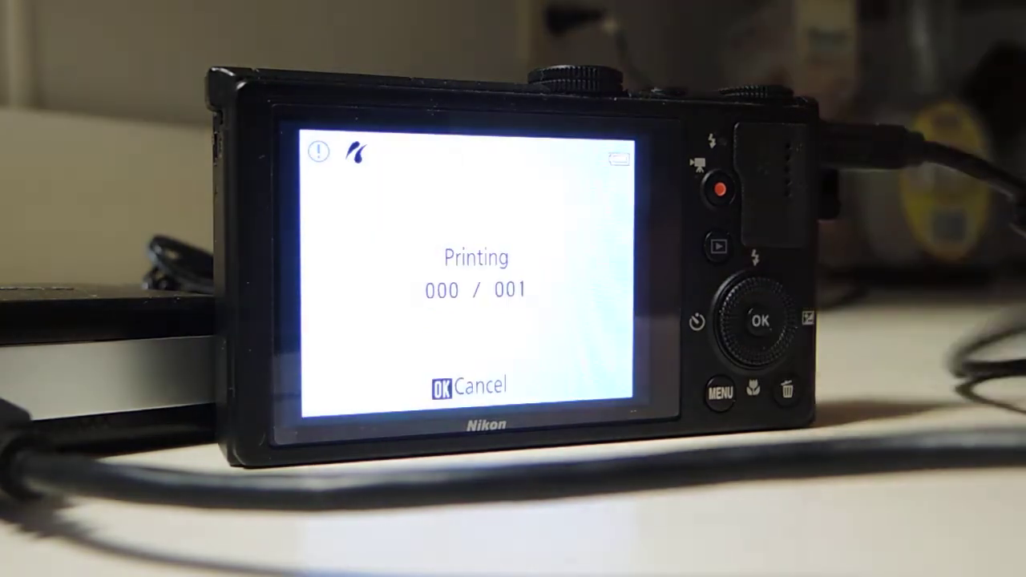